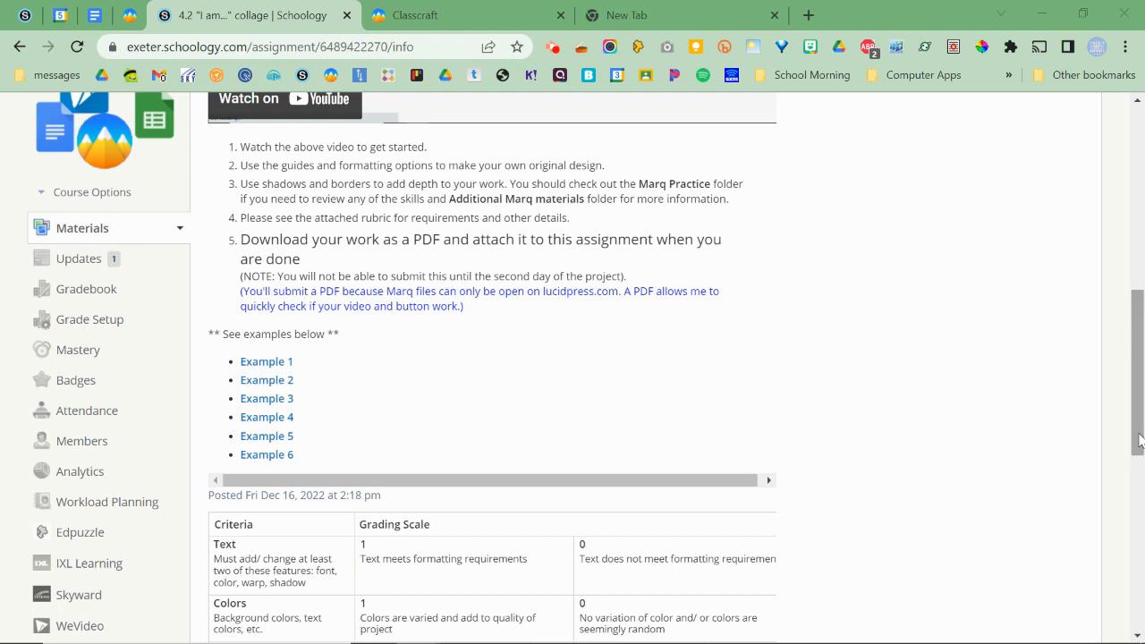
mouse_move(473, 321)
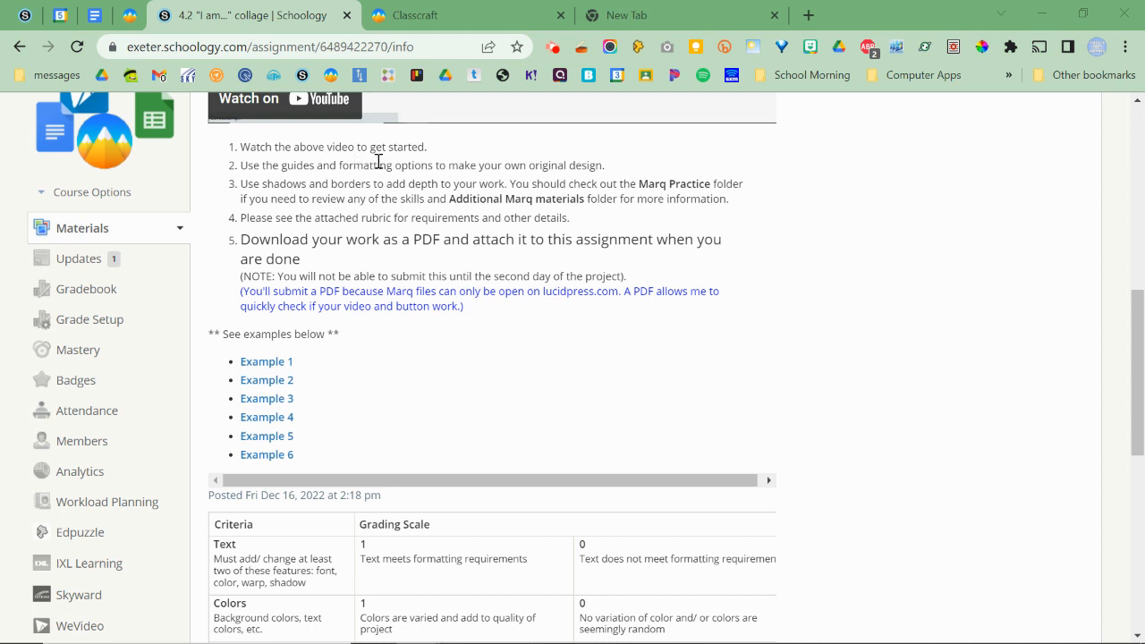
Load app.marq.com/documents in a new browser tab
click(653, 14)
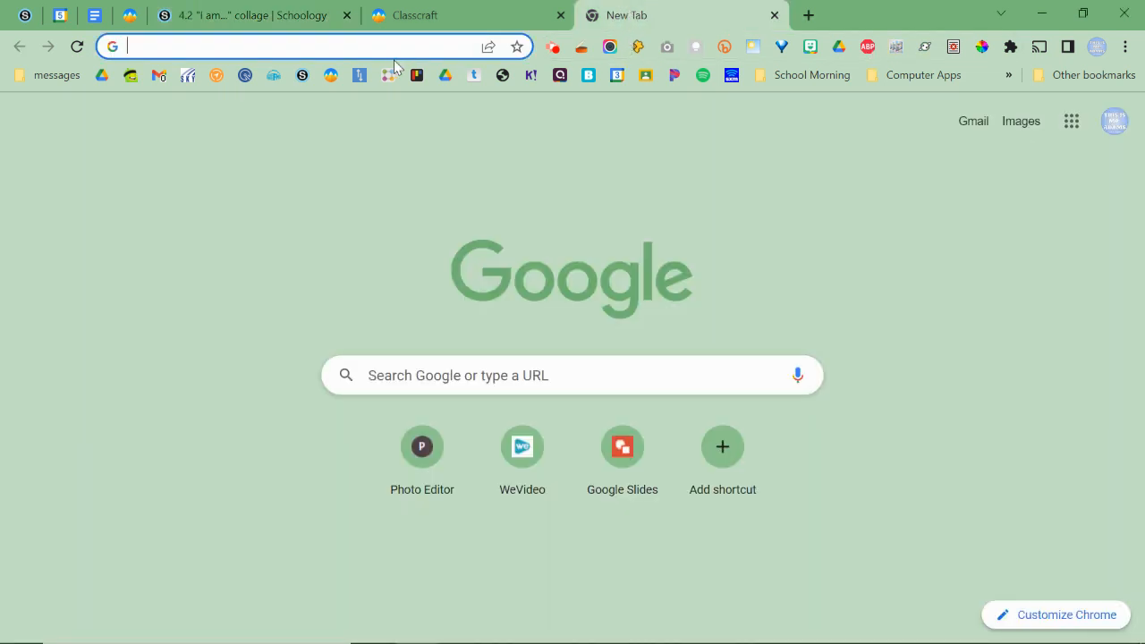
text(app.marq.com/documents)
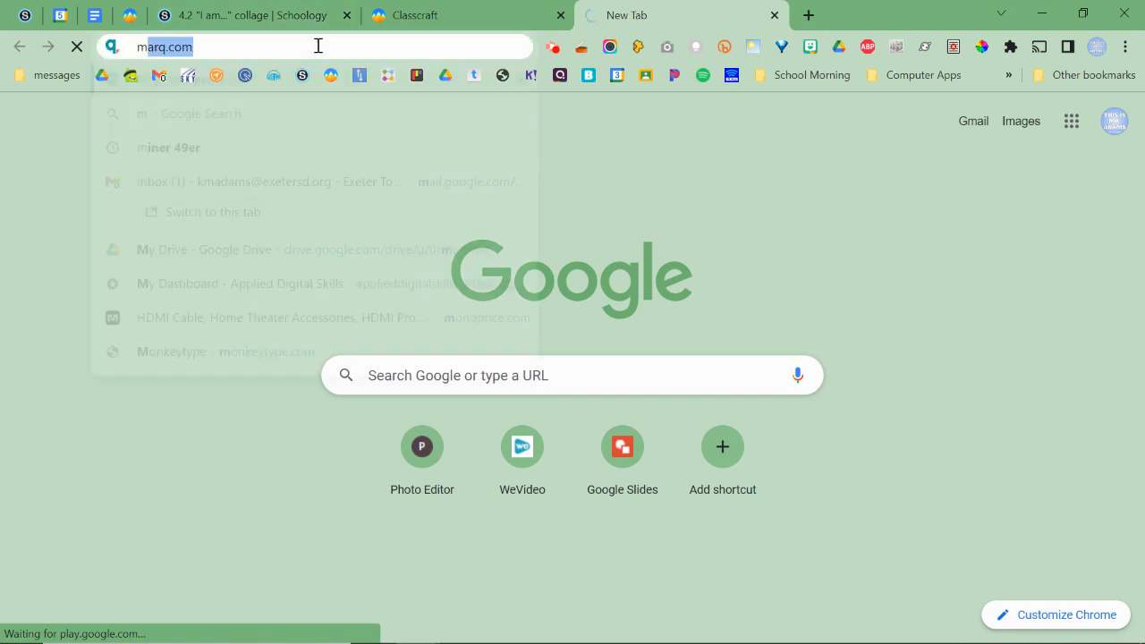
key(Enter)
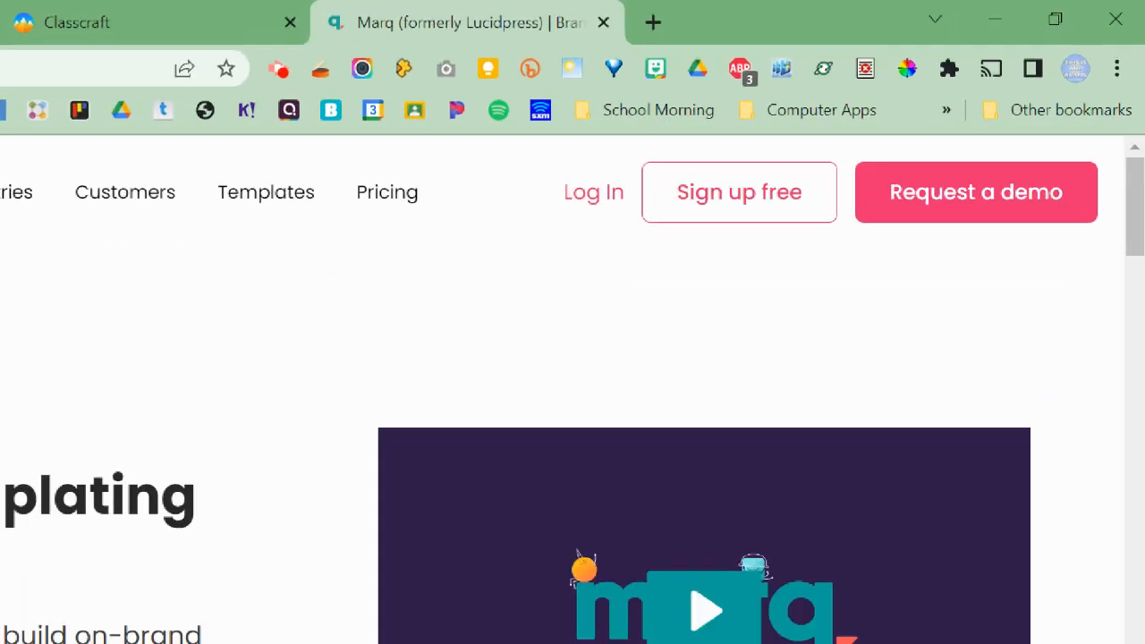
Enter the Marq project dashboard and close the leftover homepage tab
click(594, 192)
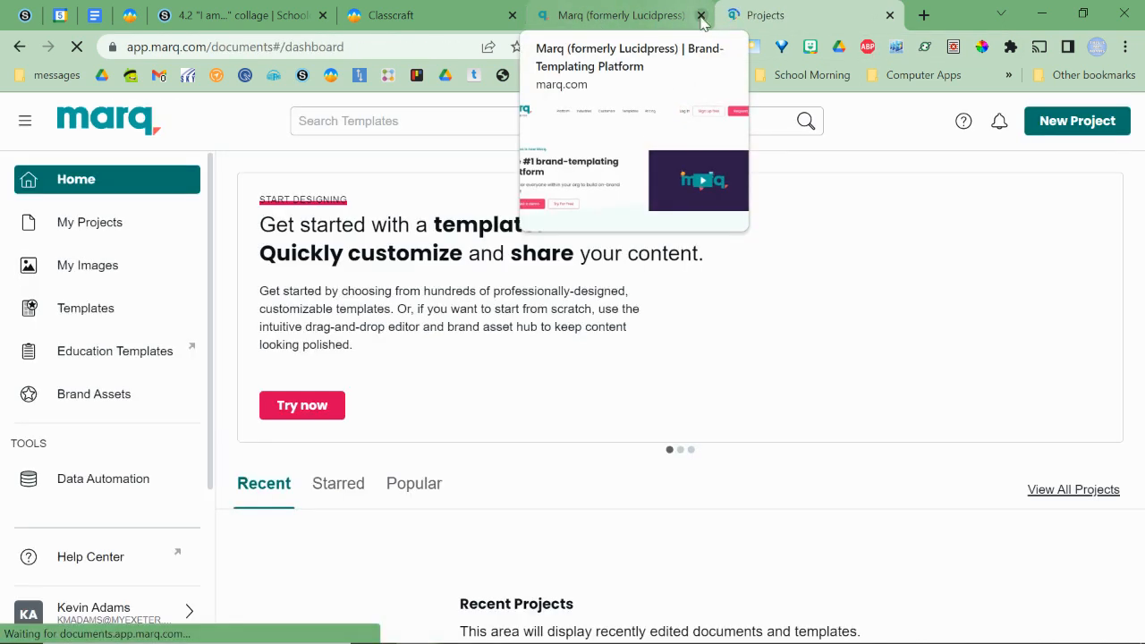
click(701, 14)
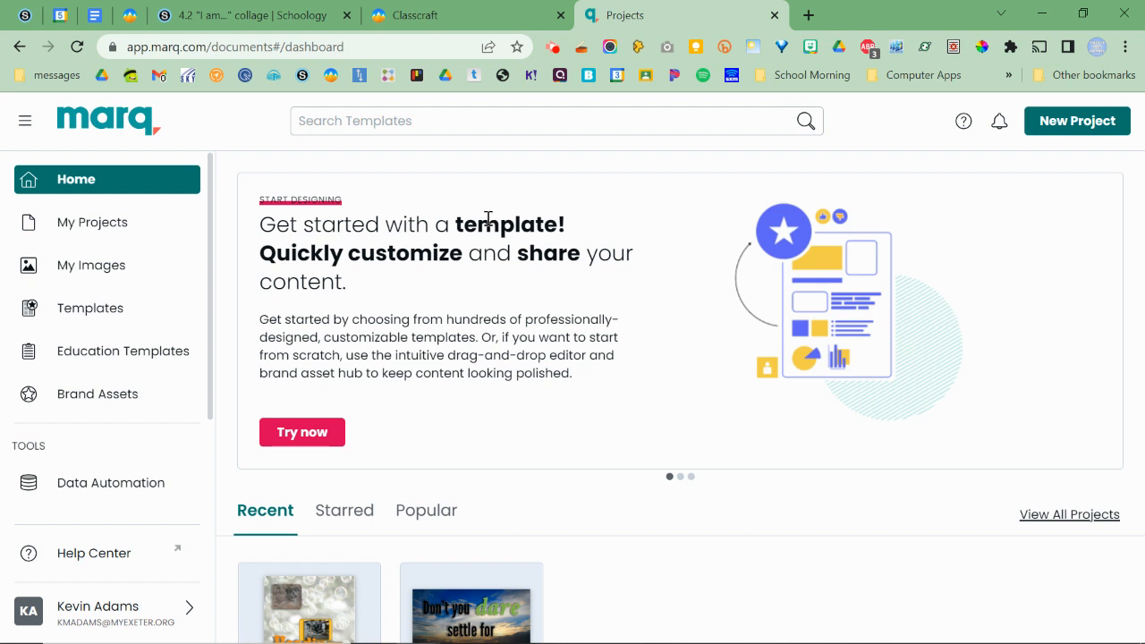
mouse_move(1018, 311)
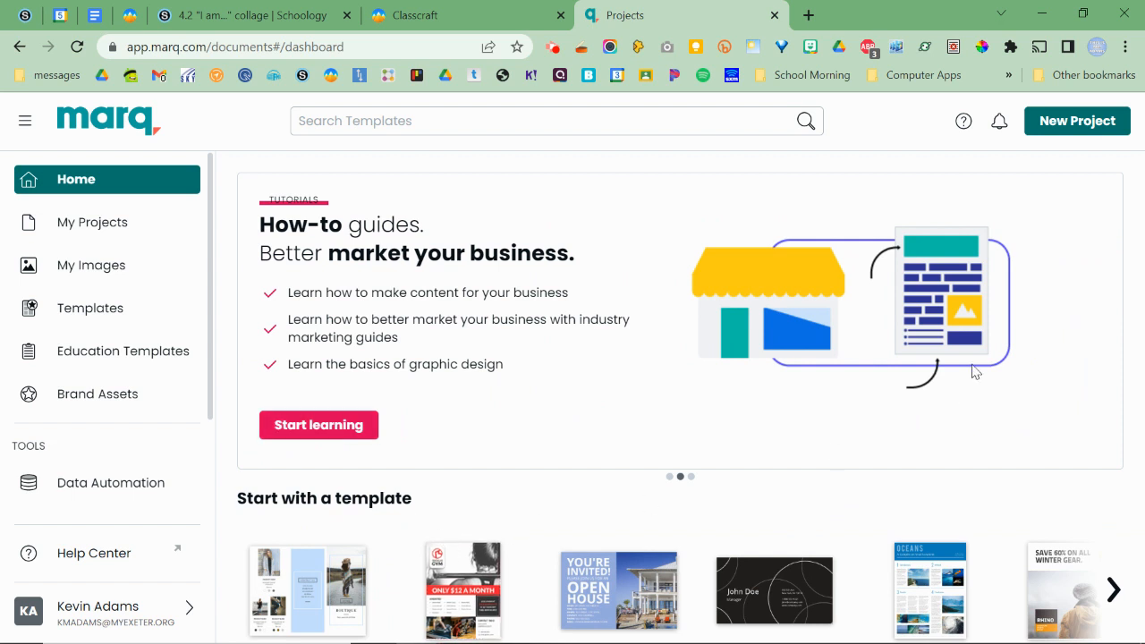
Show My Projects and bring up the New Project options
click(93, 222)
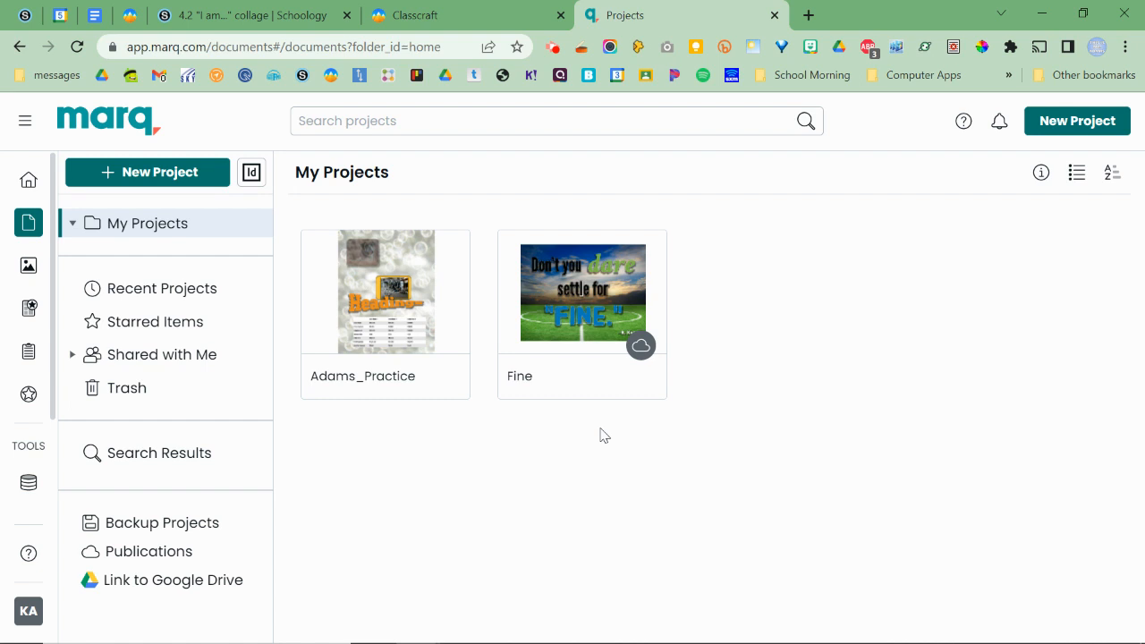
mouse_move(587, 472)
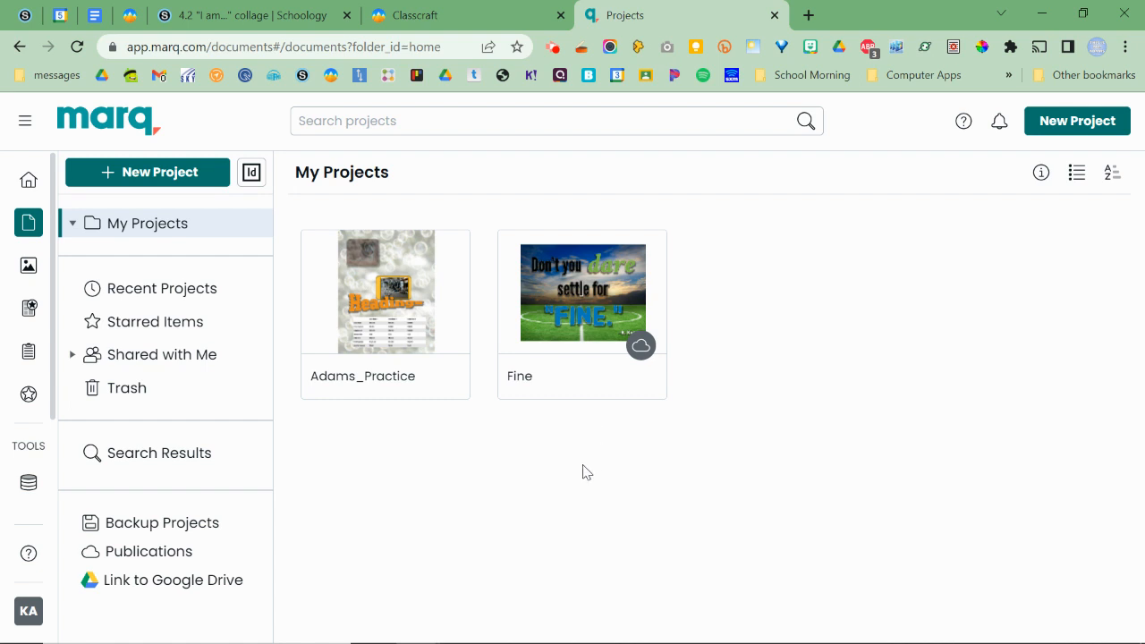
mouse_move(583, 474)
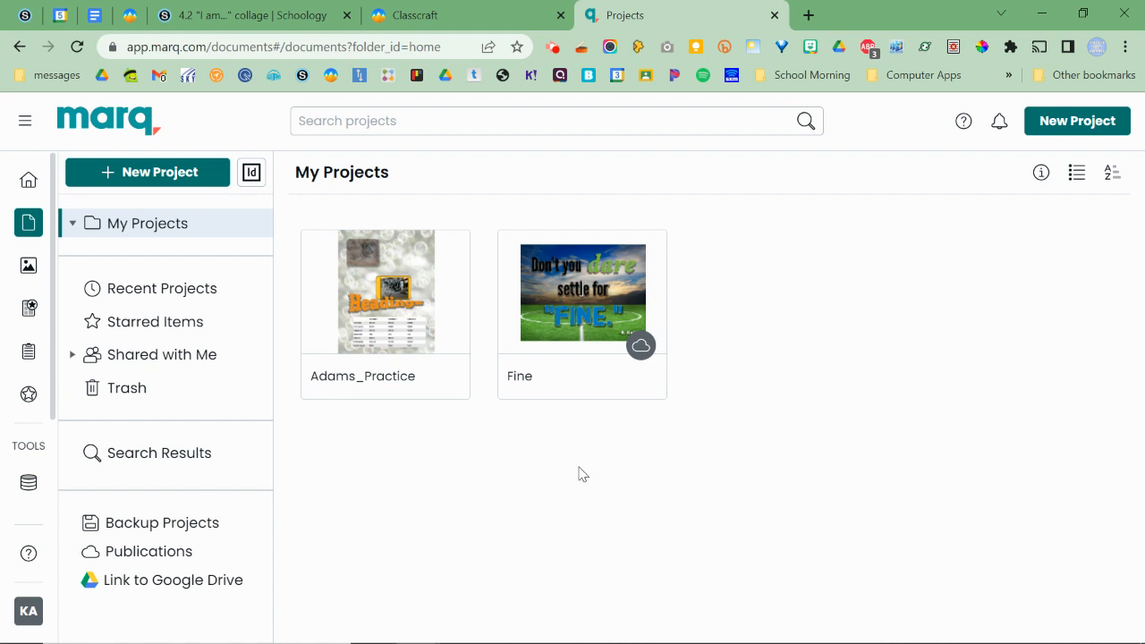
mouse_move(558, 495)
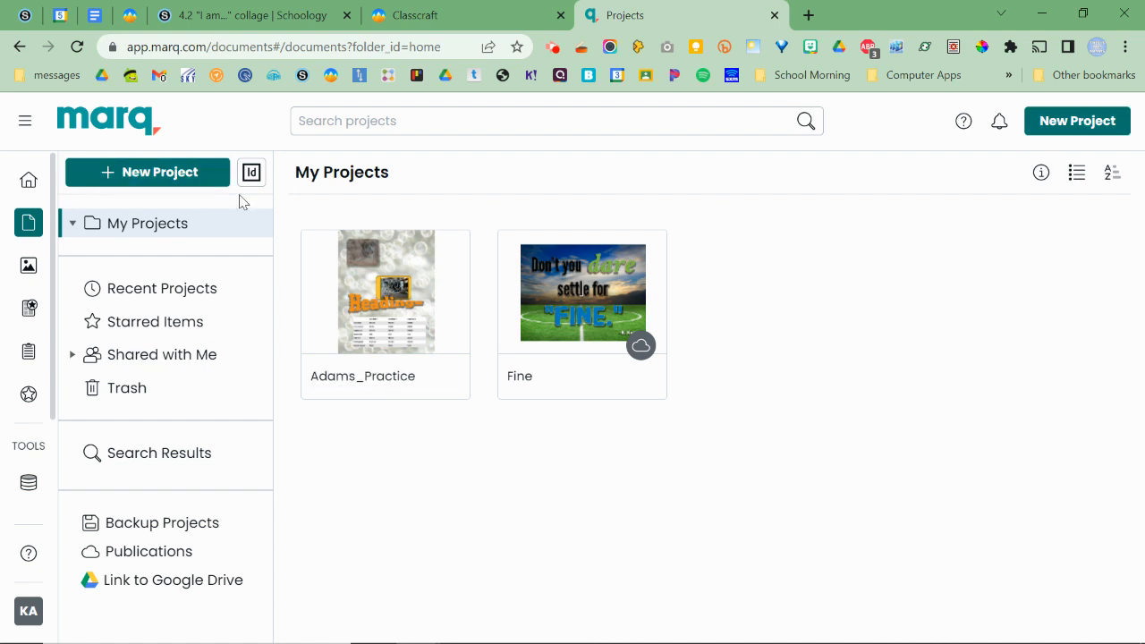
click(147, 172)
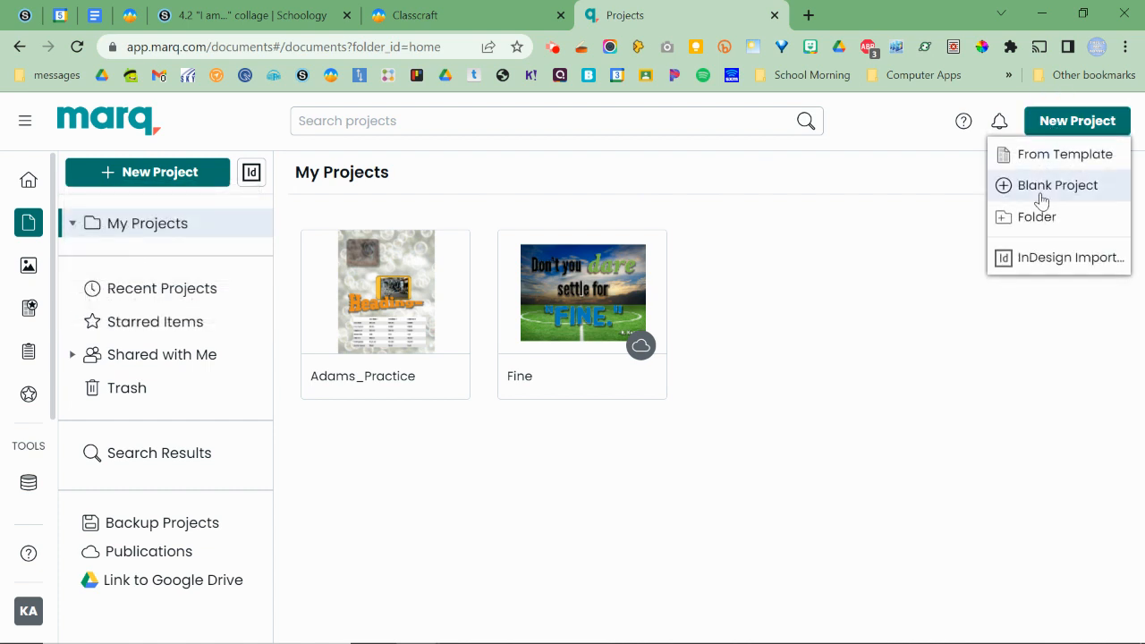
Create a Blank Project, hide the Pages panel, and begin renaming it 'Adams_I am'
click(1057, 184)
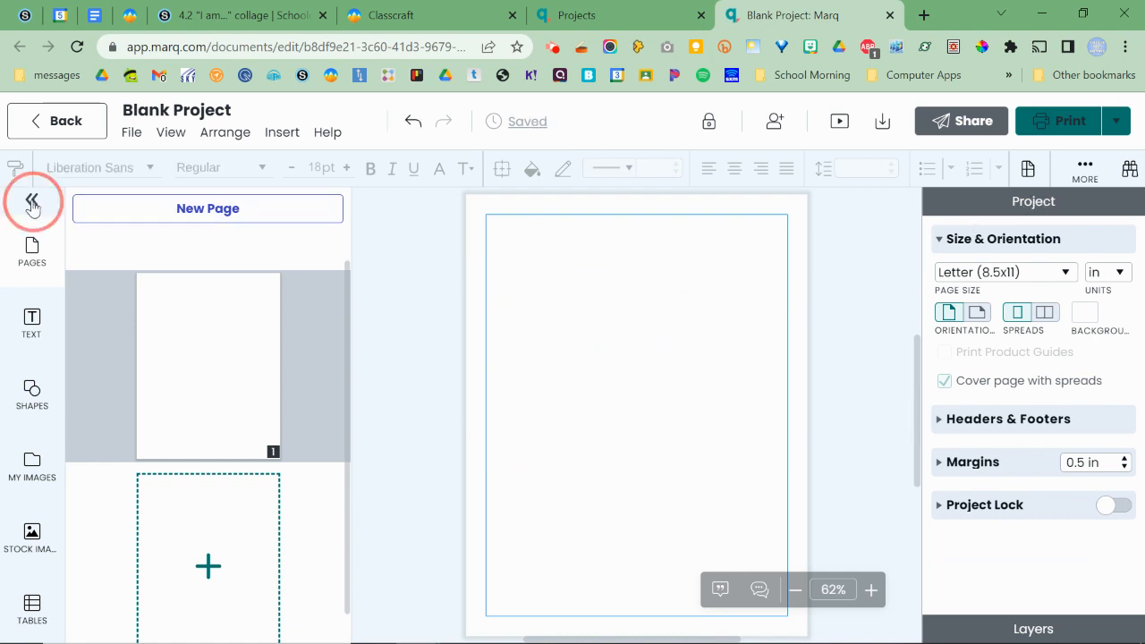
click(32, 200)
text(Adams)
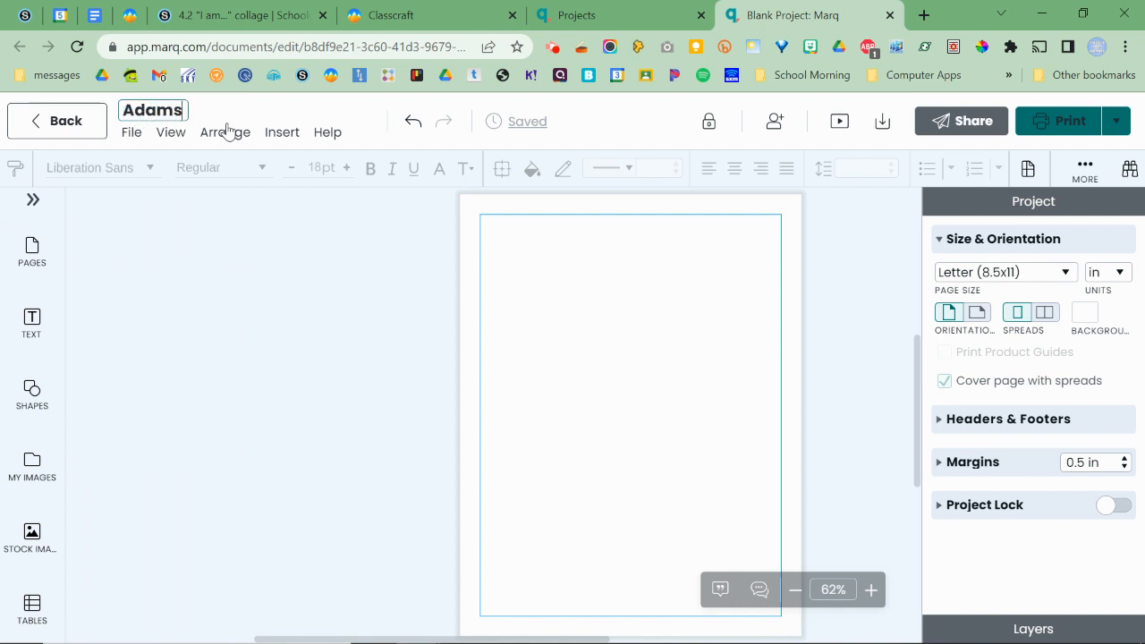
text(_l)
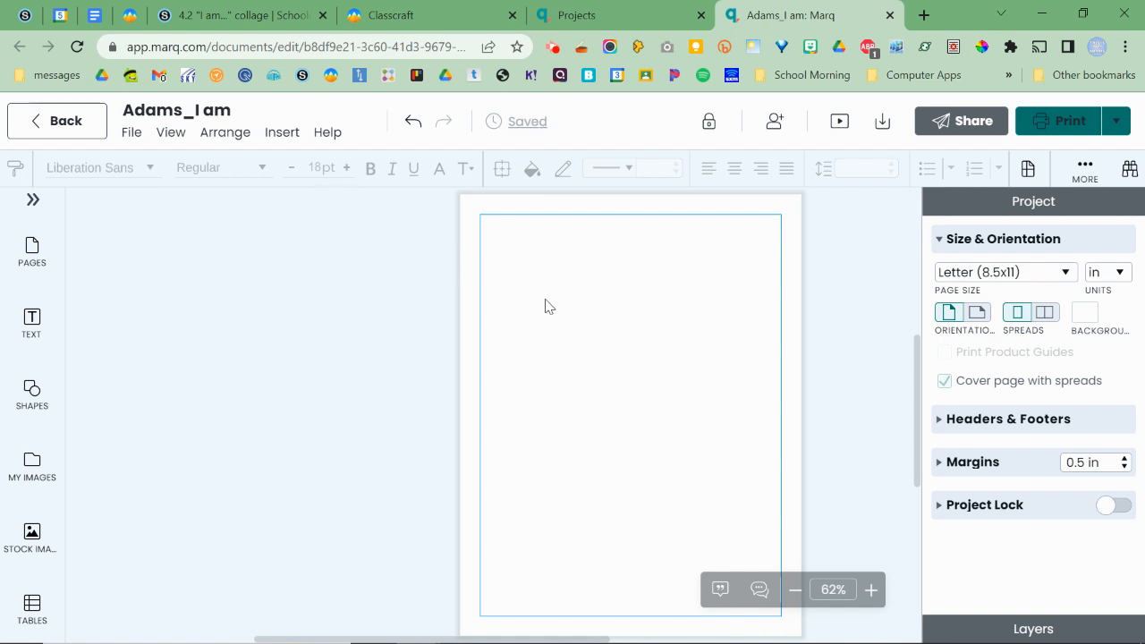
mouse_move(594, 637)
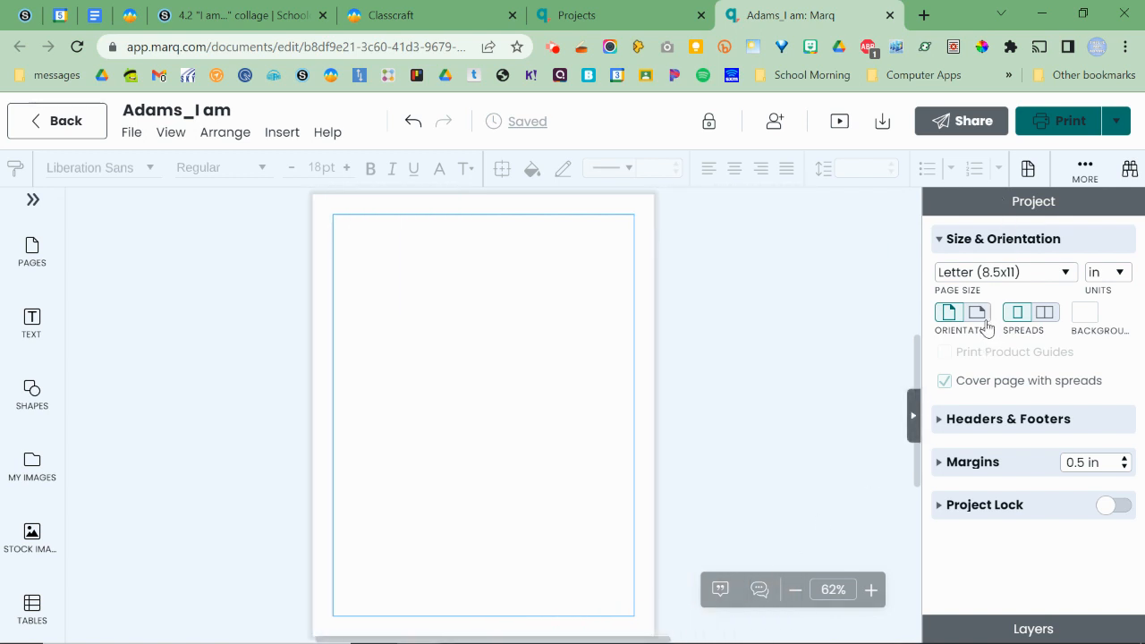
mouse_move(957, 331)
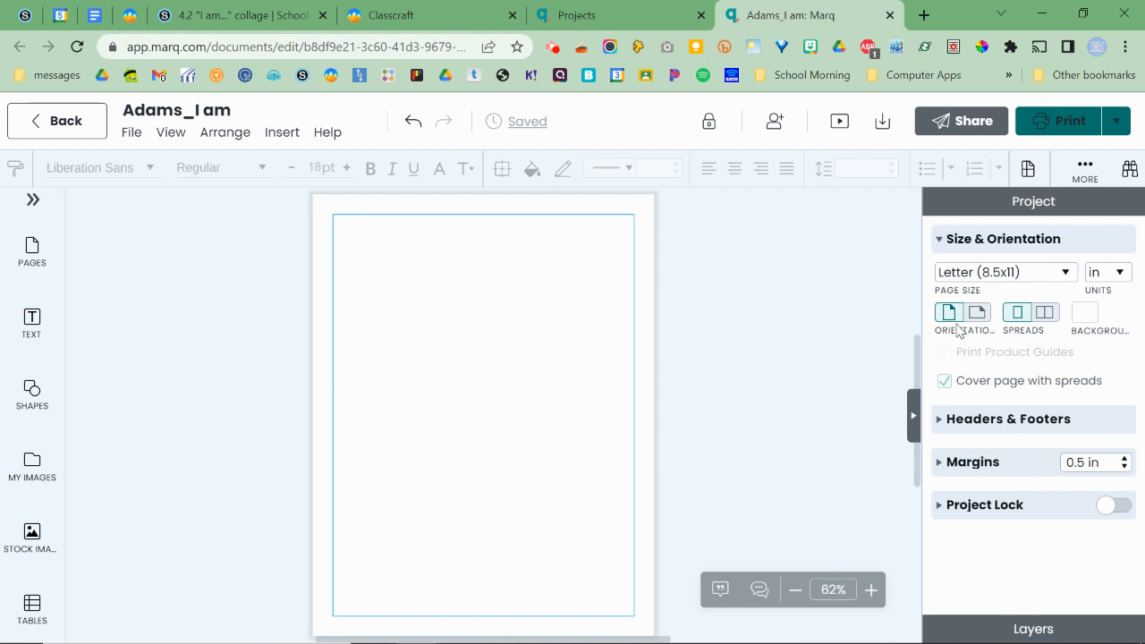
mouse_move(636, 225)
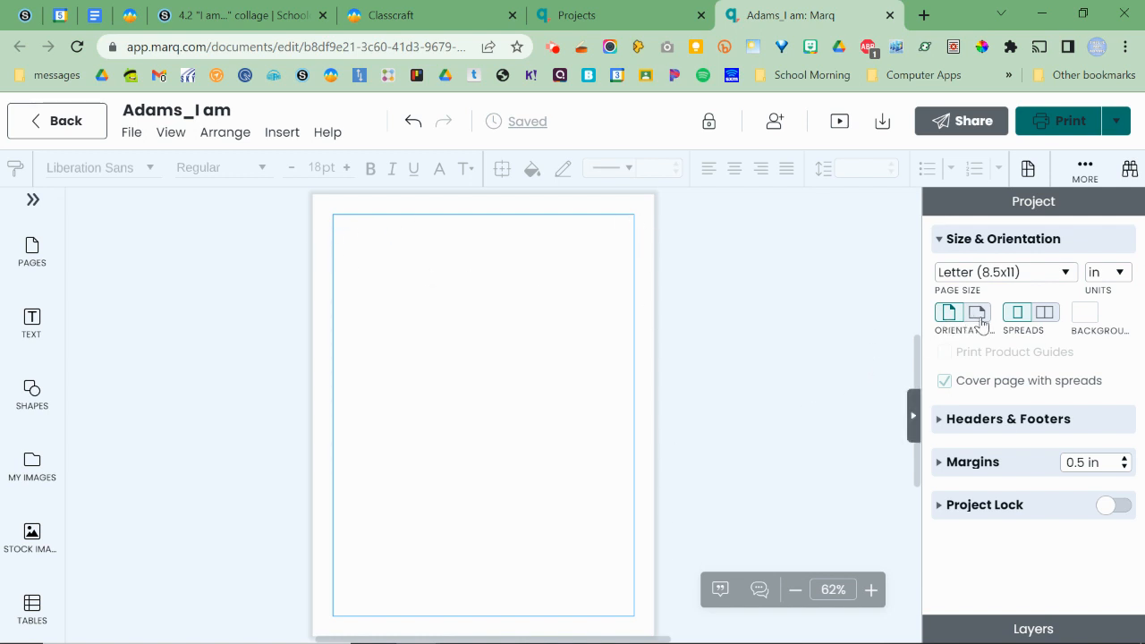
Set the page to landscape orientation and return to the Schoology assignment tab
click(977, 311)
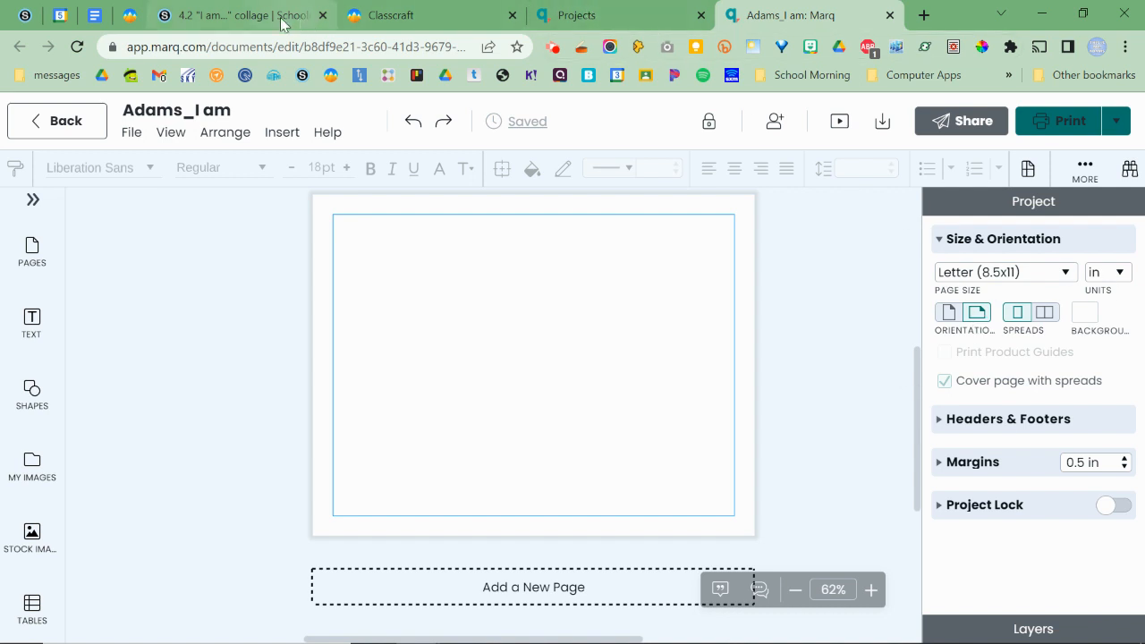
click(236, 15)
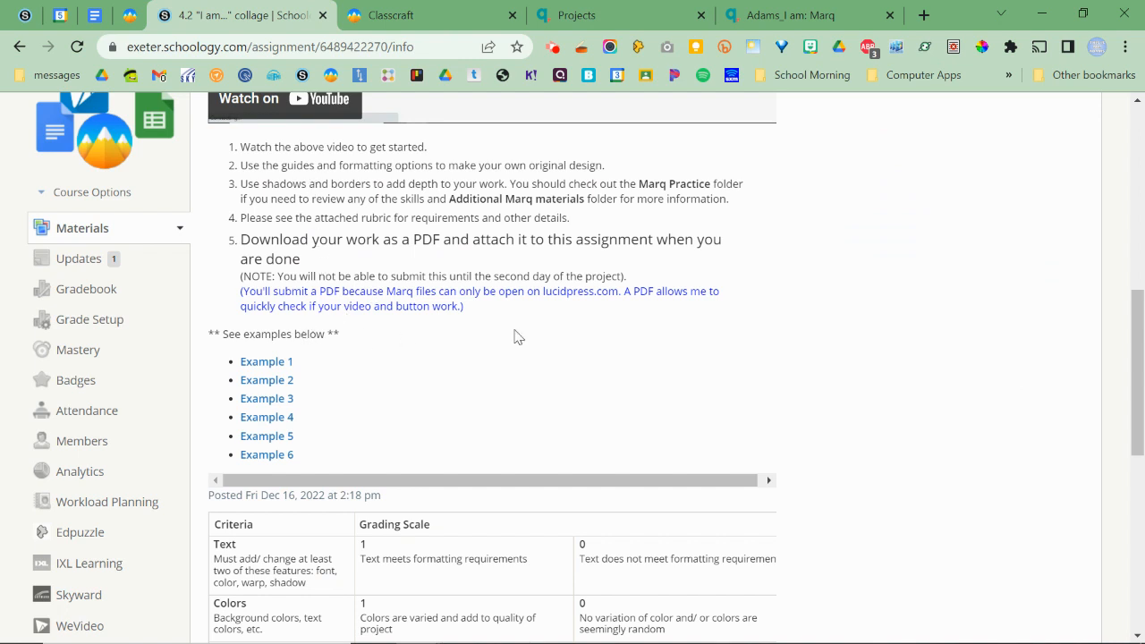
scroll(down, 3)
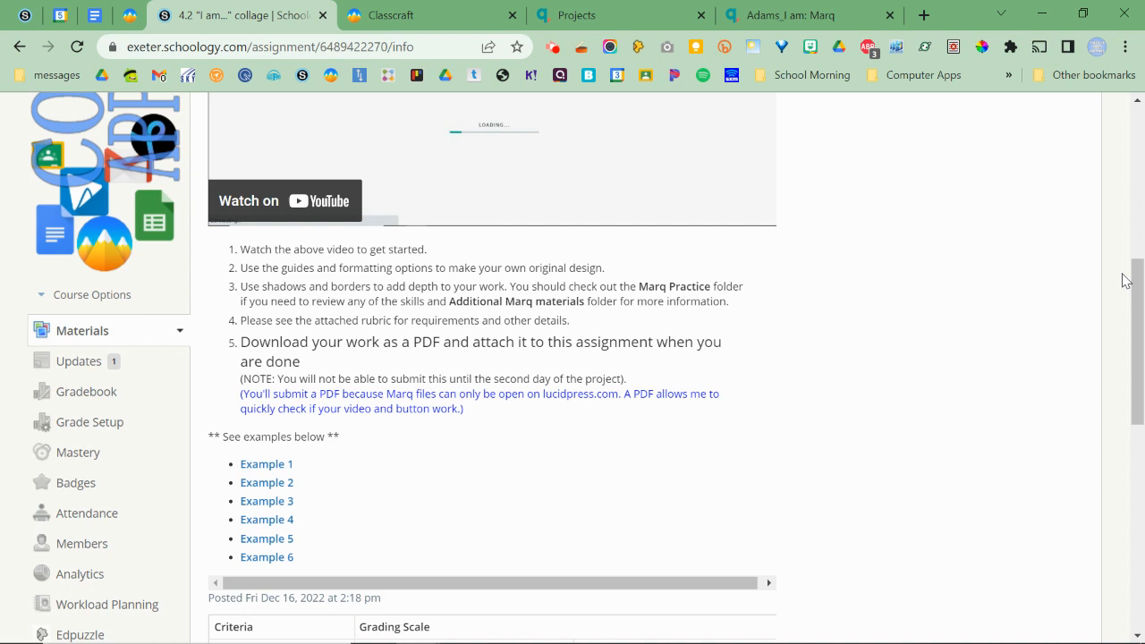
mouse_move(898, 358)
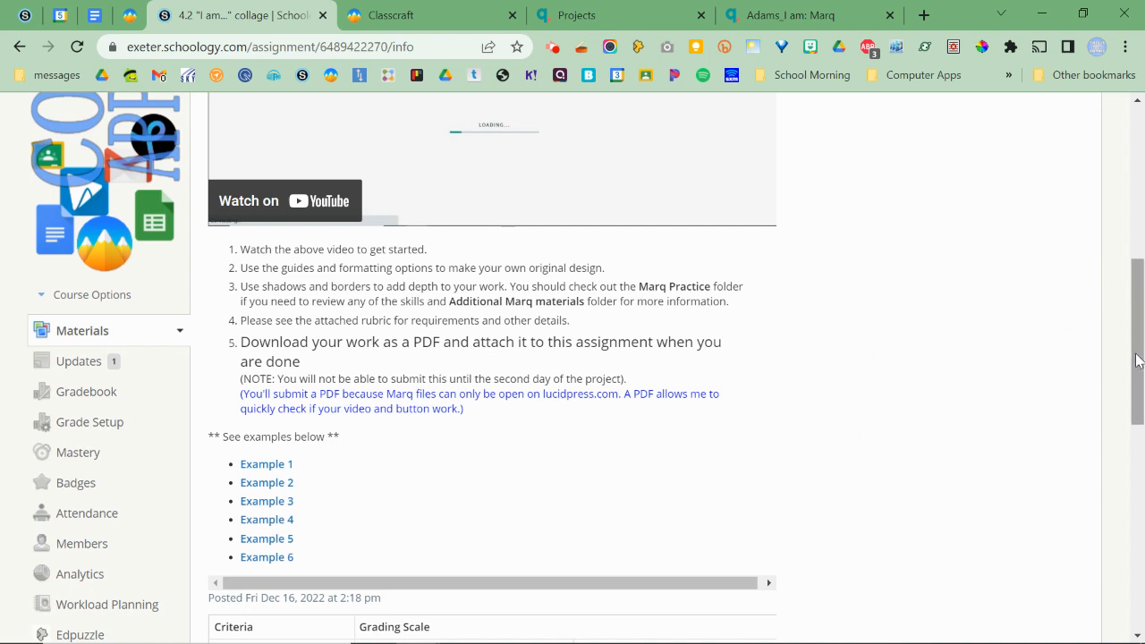
scroll(down, 3)
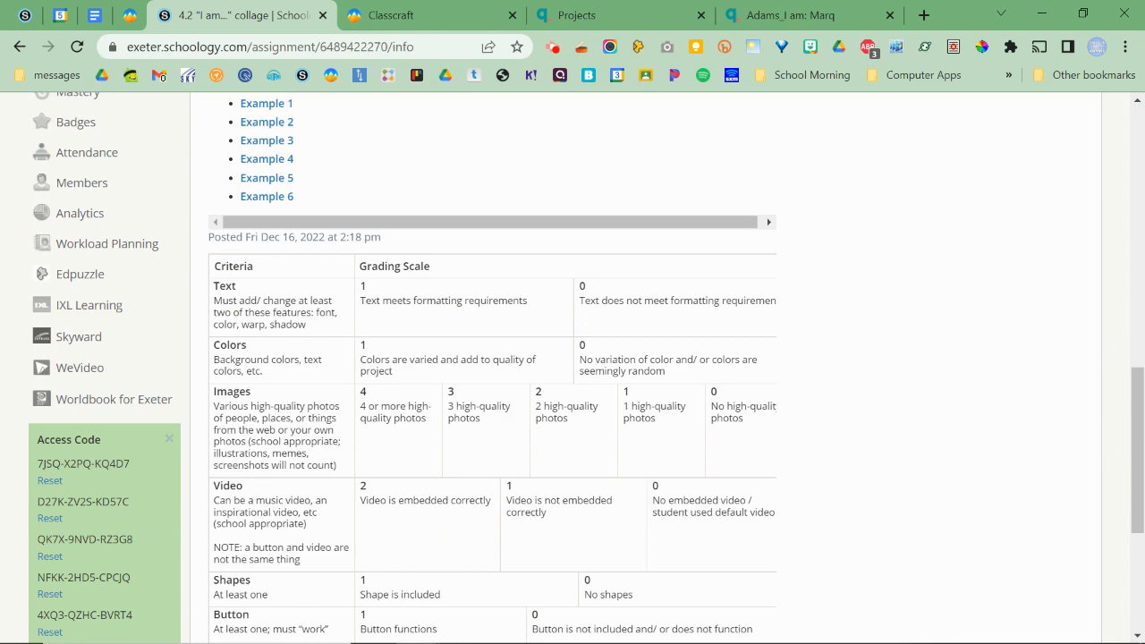